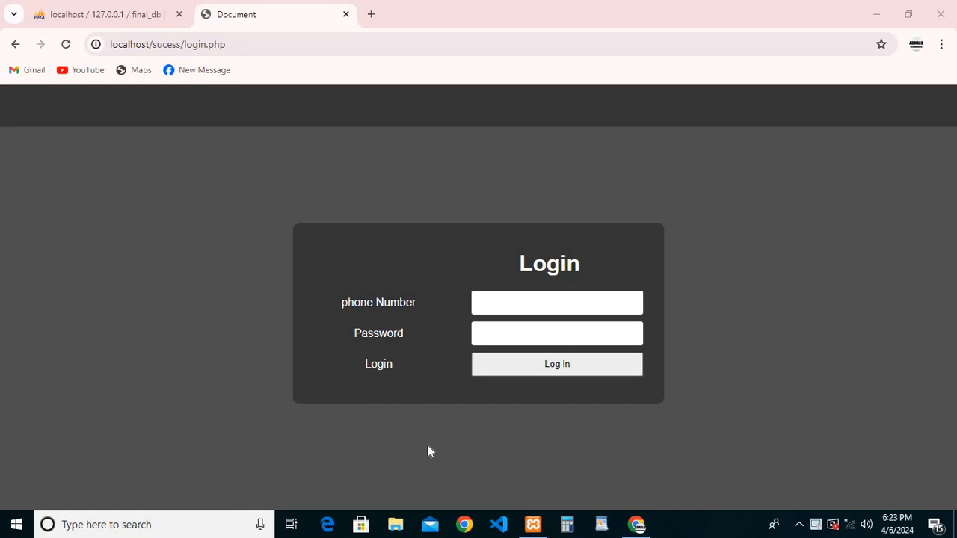
{"action": "mouse_move", "coordinate": [444, 364]}
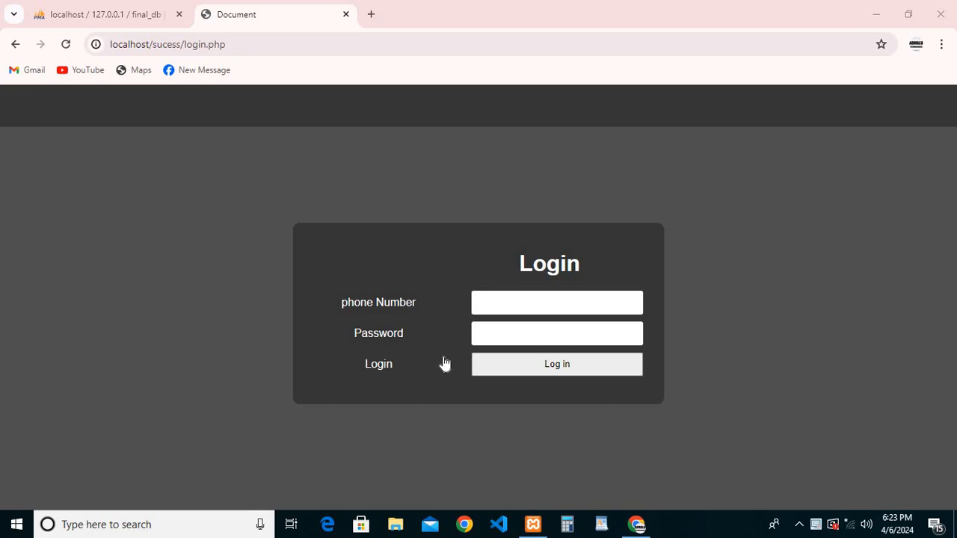
Log in to the attendance app with the saved staff phone number from autofill
{"action": "left_click", "coordinate": [556, 303]}
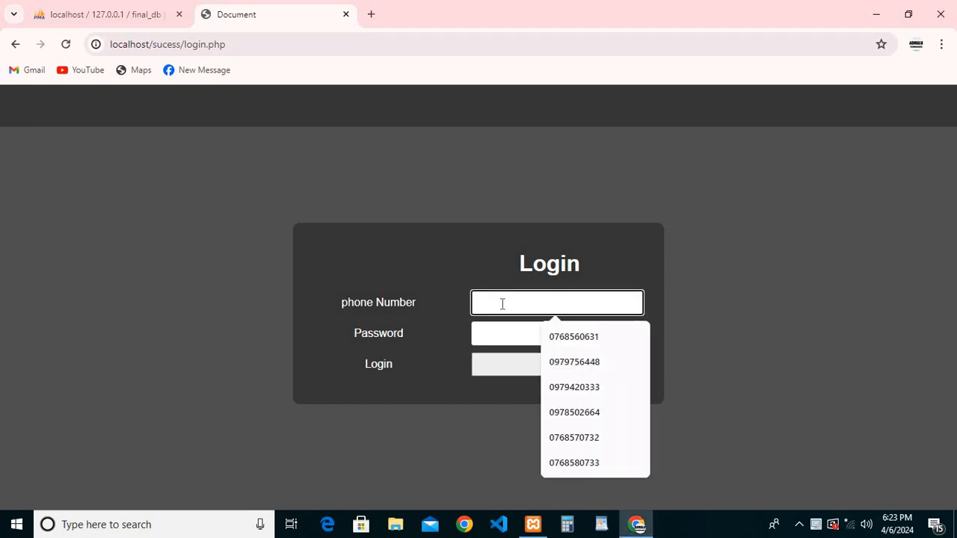
{"action": "left_click", "coordinate": [573, 336]}
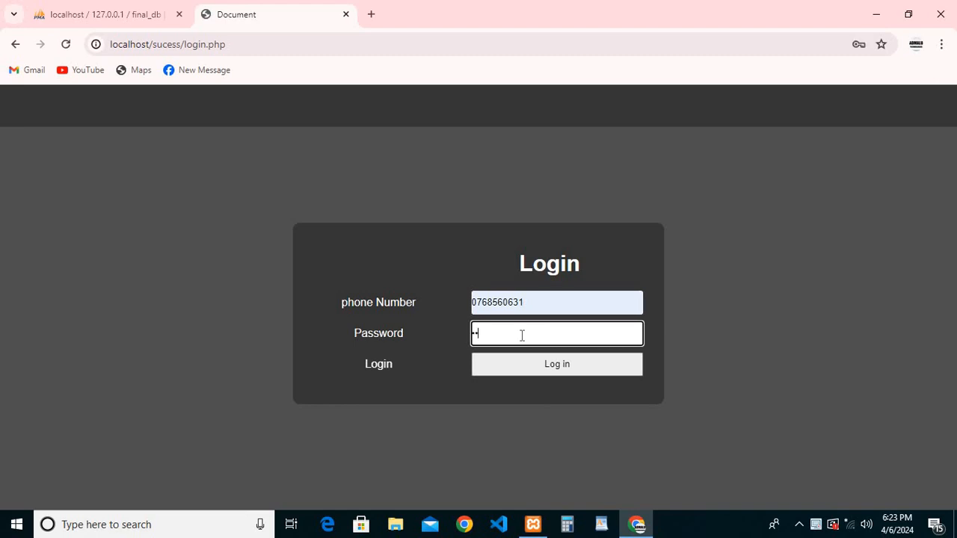
{"action": "left_click", "coordinate": [556, 364]}
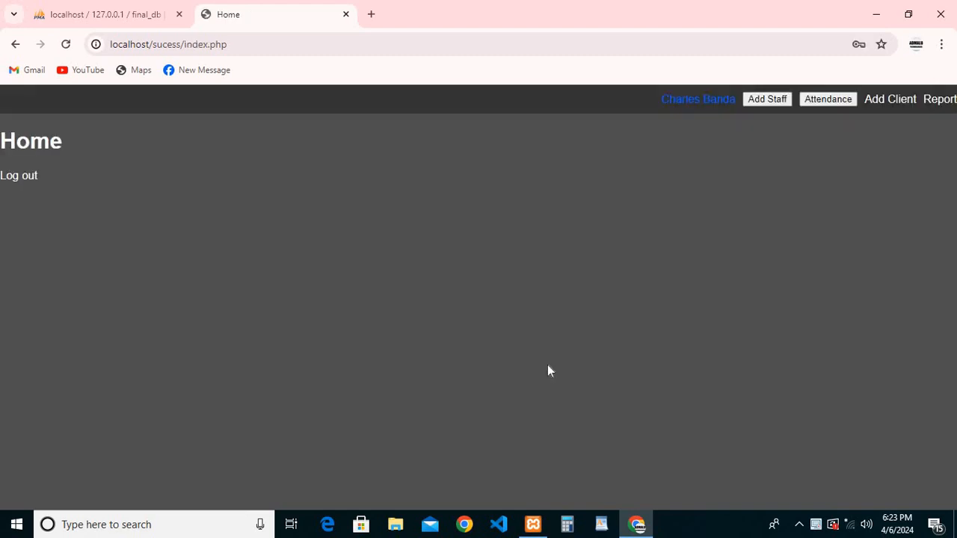
{"action": "mouse_move", "coordinate": [771, 130]}
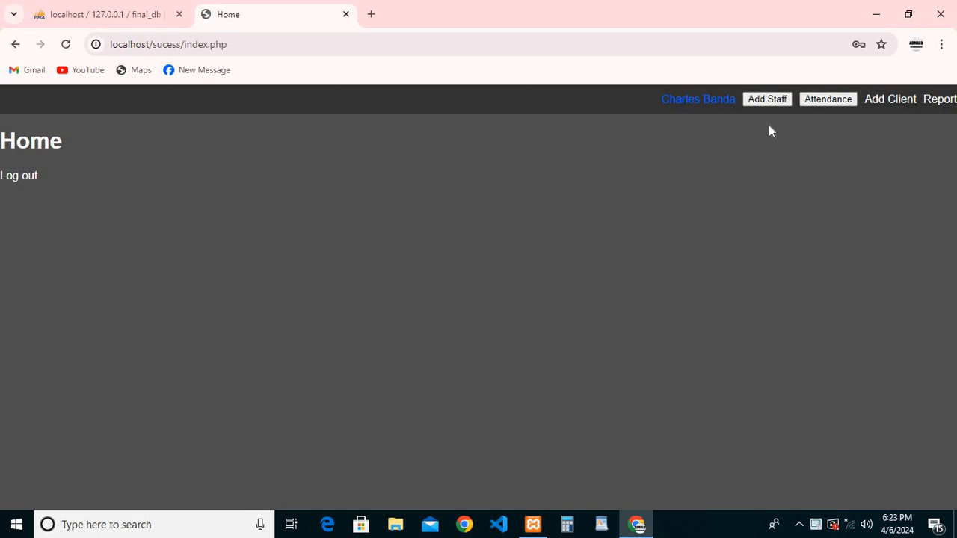
Open the Attendance page showing today's four staff login entries
{"action": "left_click", "coordinate": [827, 98]}
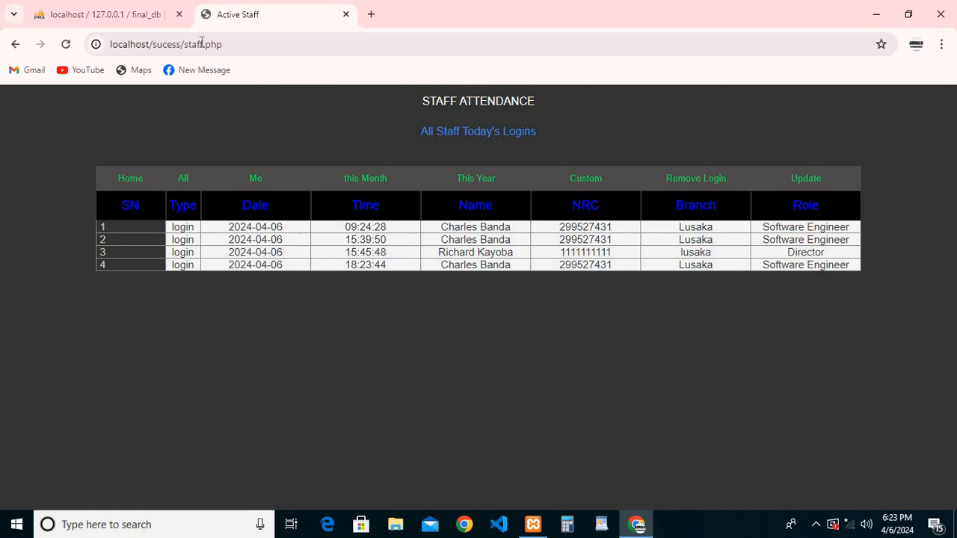
Switch to phpMyAdmin and browse the my_team table in final_db
{"action": "left_click", "coordinate": [101, 14]}
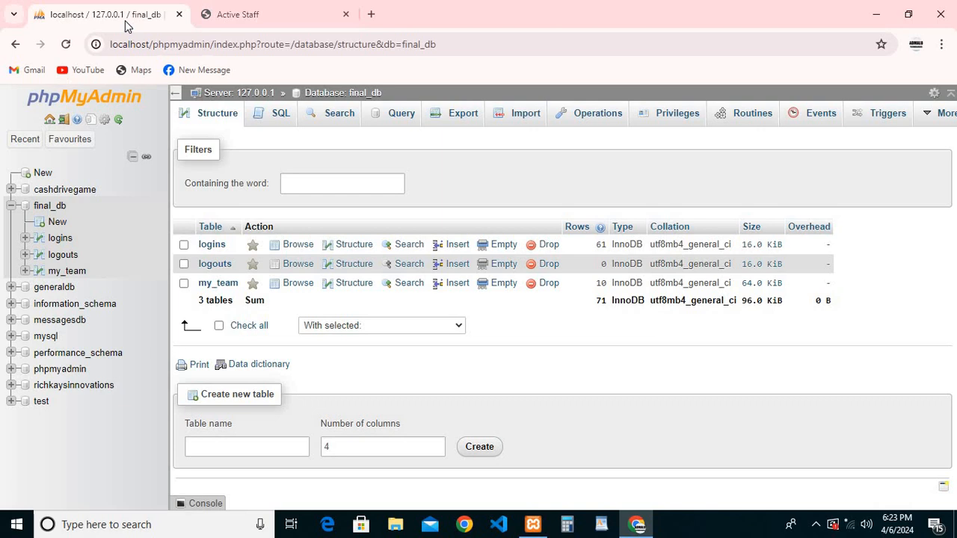
{"action": "mouse_move", "coordinate": [49, 241]}
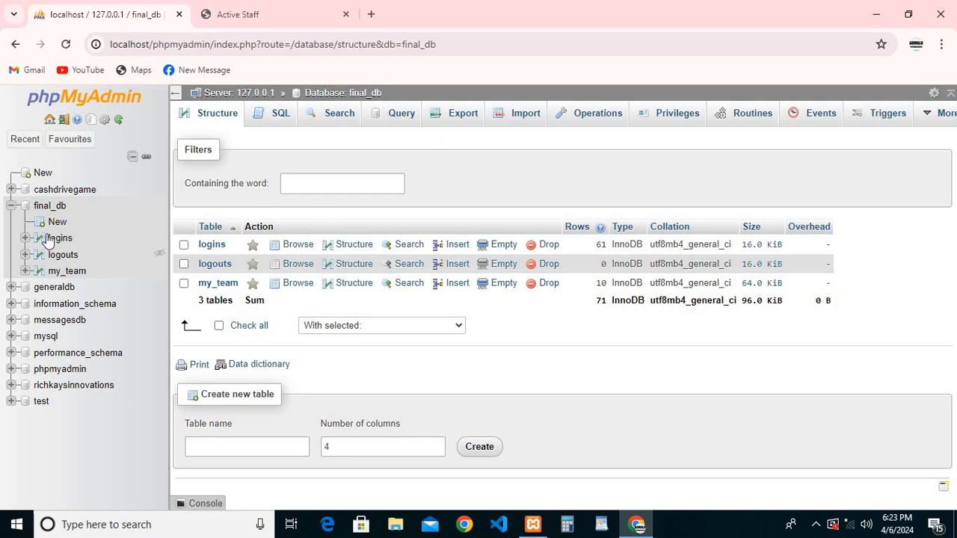
{"action": "left_click", "coordinate": [49, 206]}
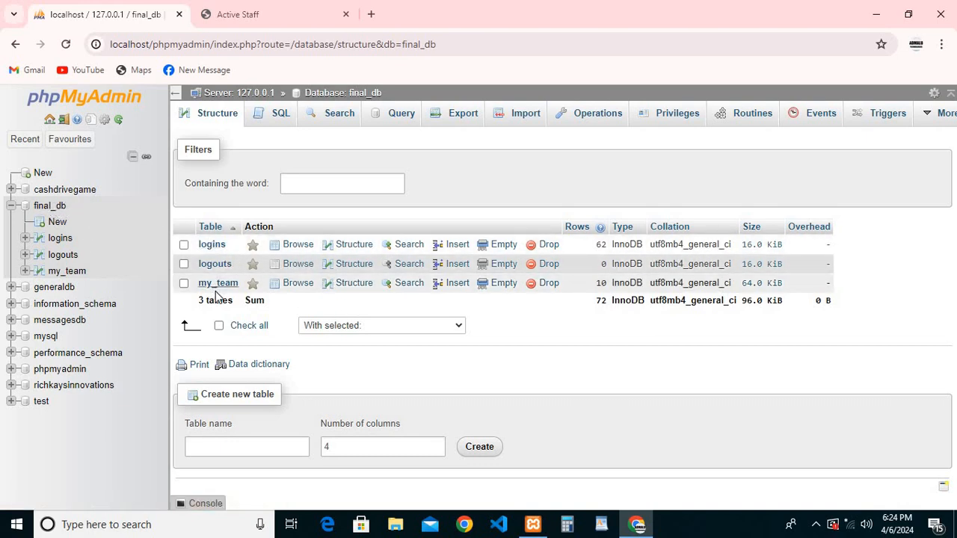
{"action": "mouse_move", "coordinate": [214, 263]}
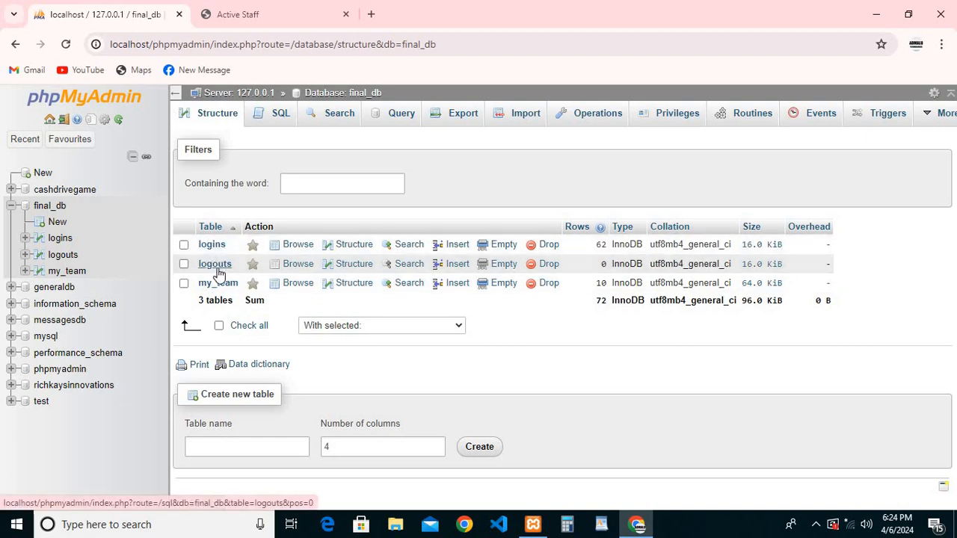
{"action": "mouse_move", "coordinate": [217, 283]}
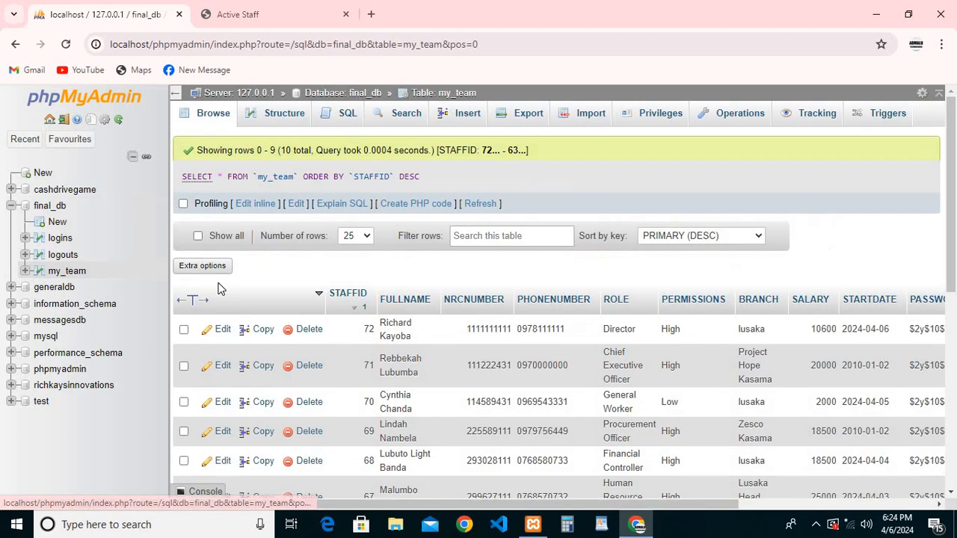
{"action": "mouse_move", "coordinate": [387, 312]}
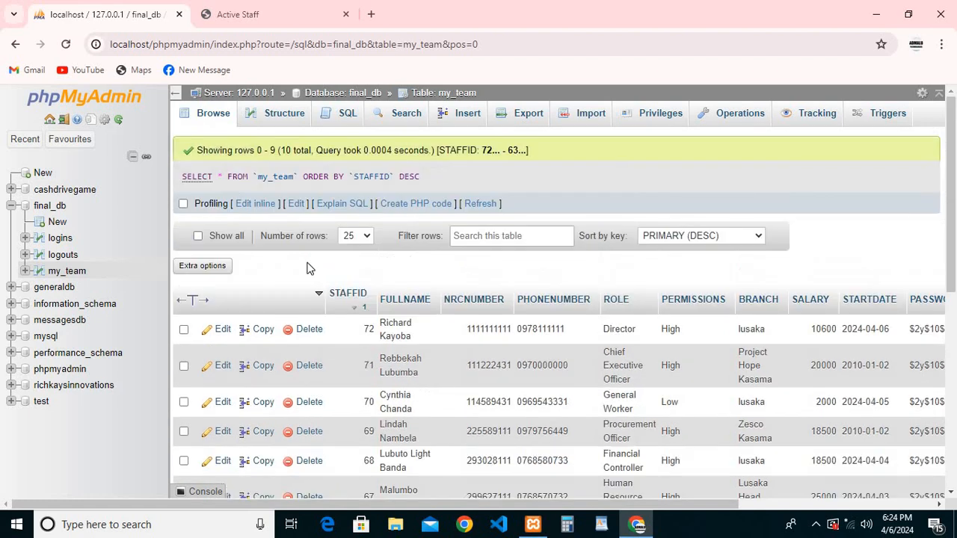
{"action": "mouse_move", "coordinate": [59, 238]}
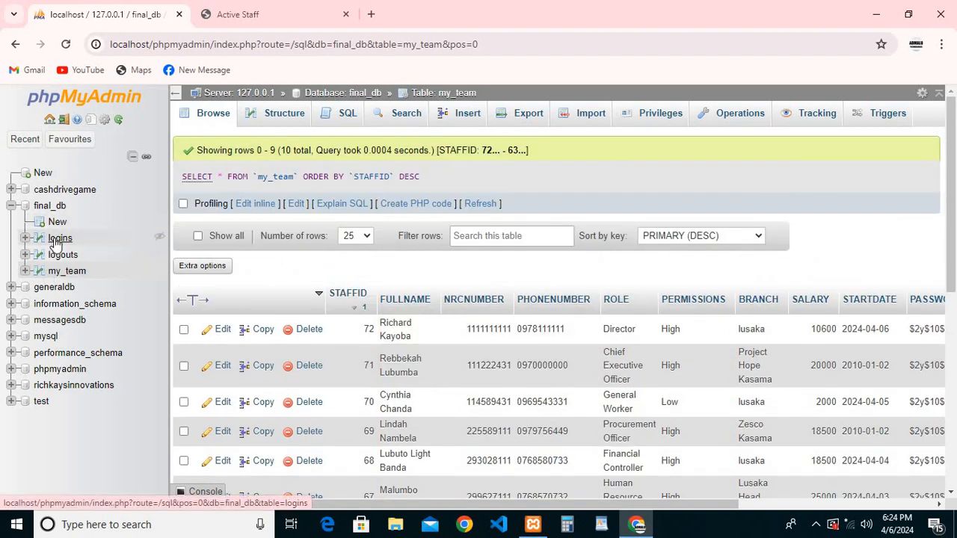
Browse final_db's logins table and scroll through its 62 newest-first records
{"action": "left_click", "coordinate": [60, 238]}
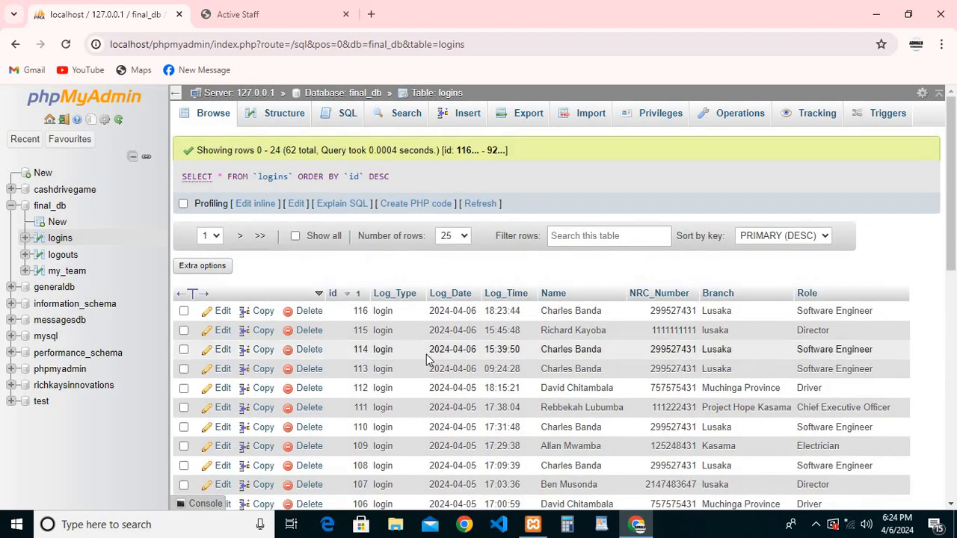
{"action": "scroll", "scroll_direction": "down", "scroll_amount": 3}
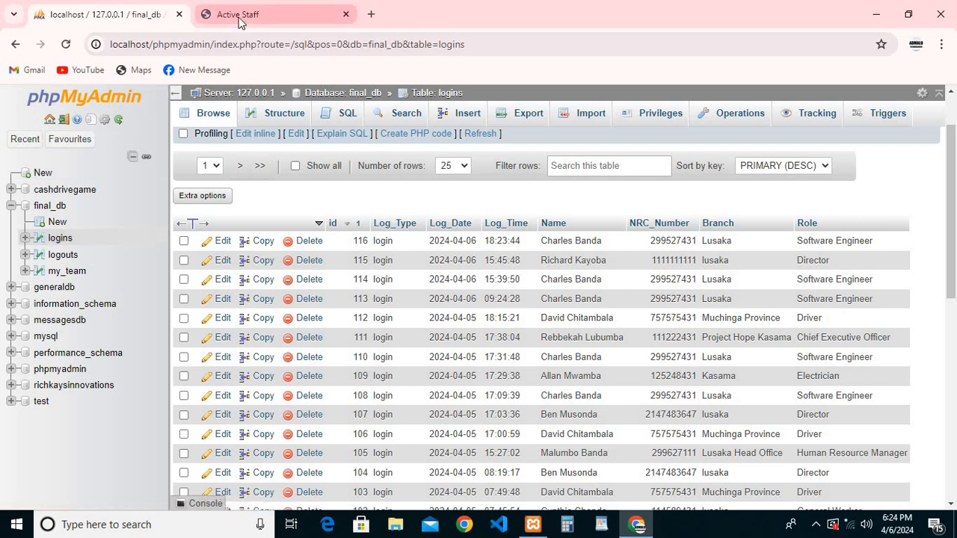
{"action": "left_click", "coordinate": [274, 14]}
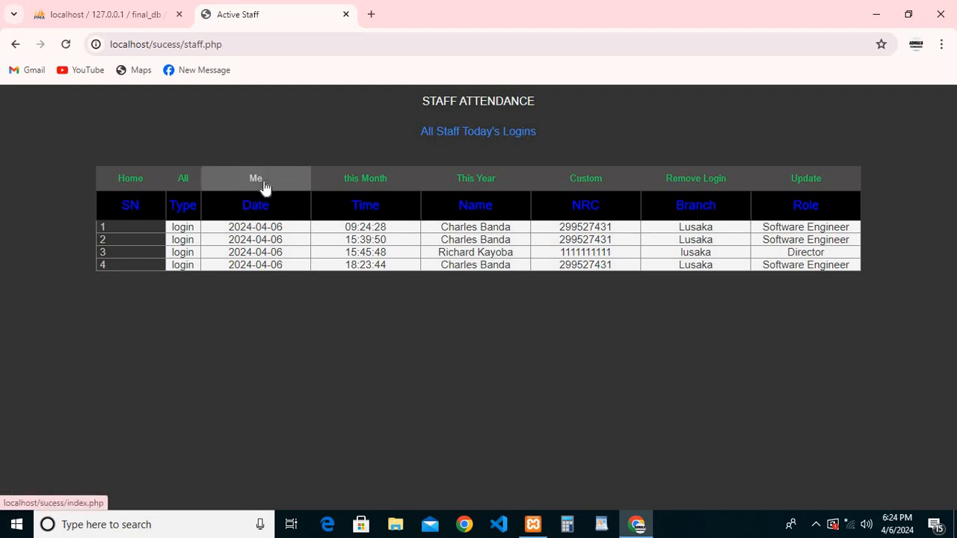
{"action": "left_click", "coordinate": [255, 178]}
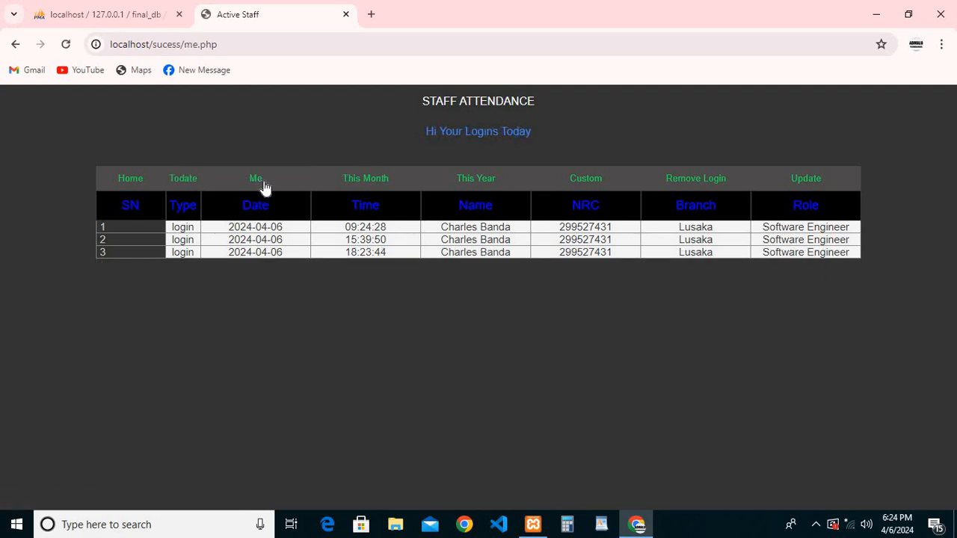
{"action": "mouse_move", "coordinate": [374, 227]}
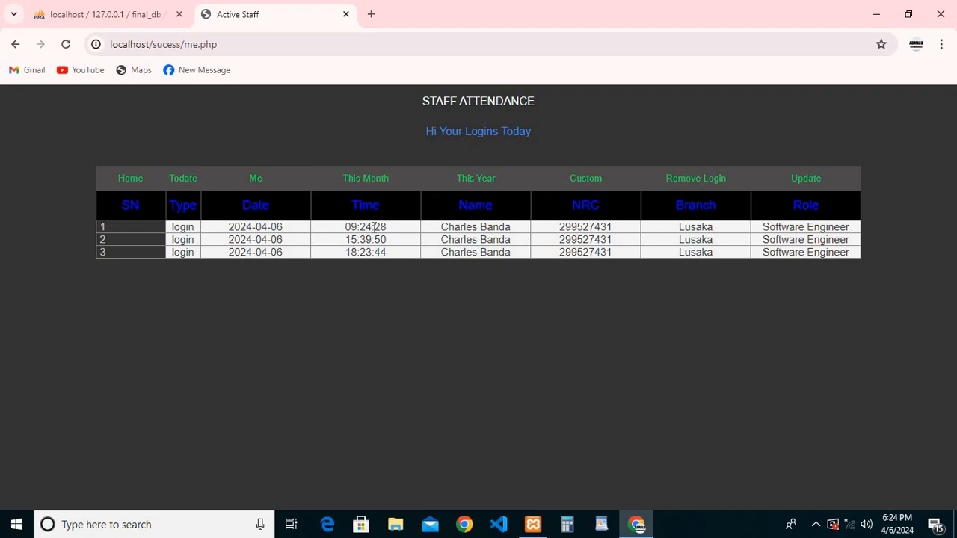
{"action": "mouse_move", "coordinate": [374, 239]}
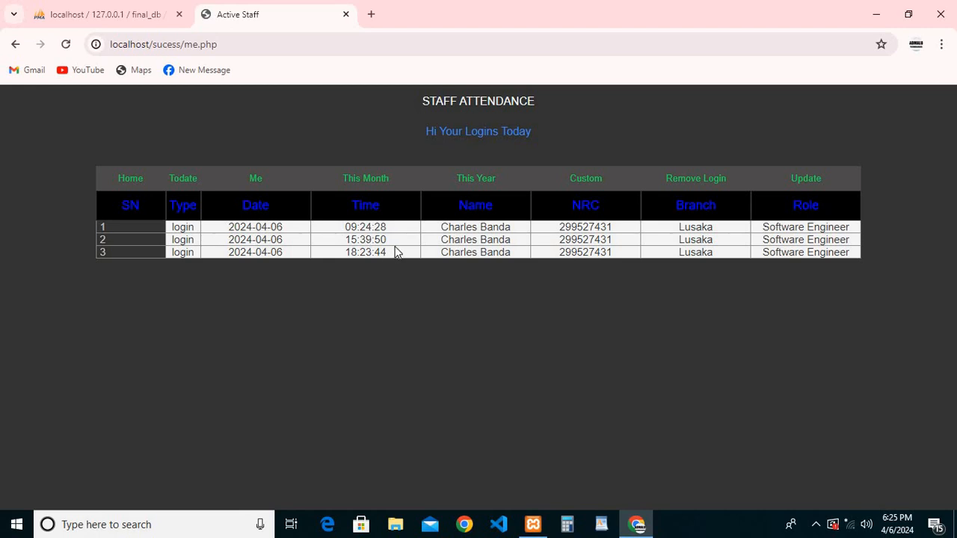
{"action": "mouse_move", "coordinate": [347, 246]}
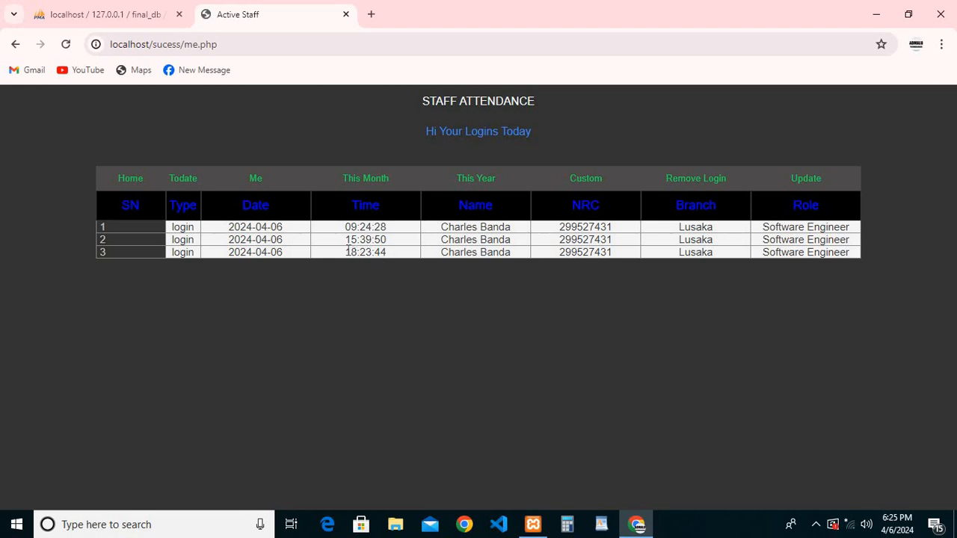
{"action": "mouse_move", "coordinate": [376, 268]}
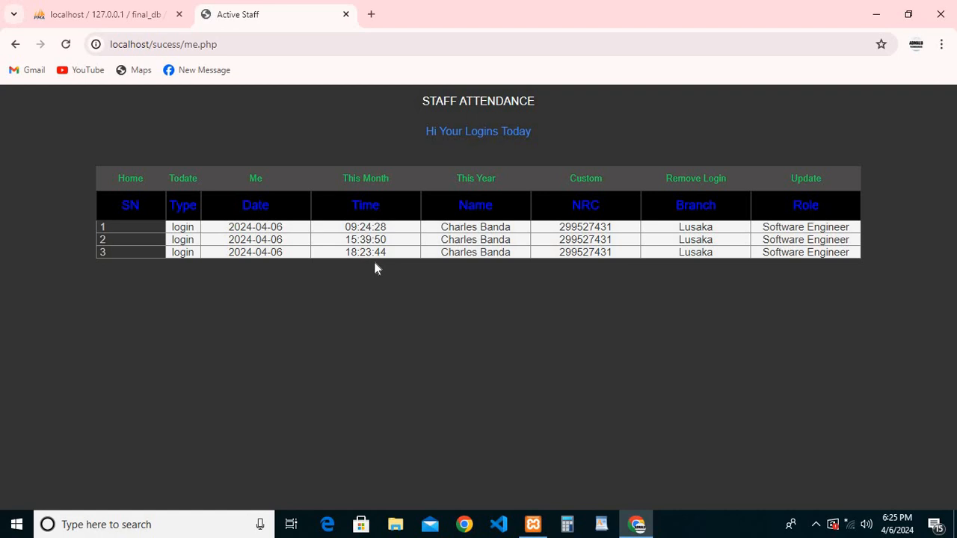
{"action": "mouse_move", "coordinate": [551, 260]}
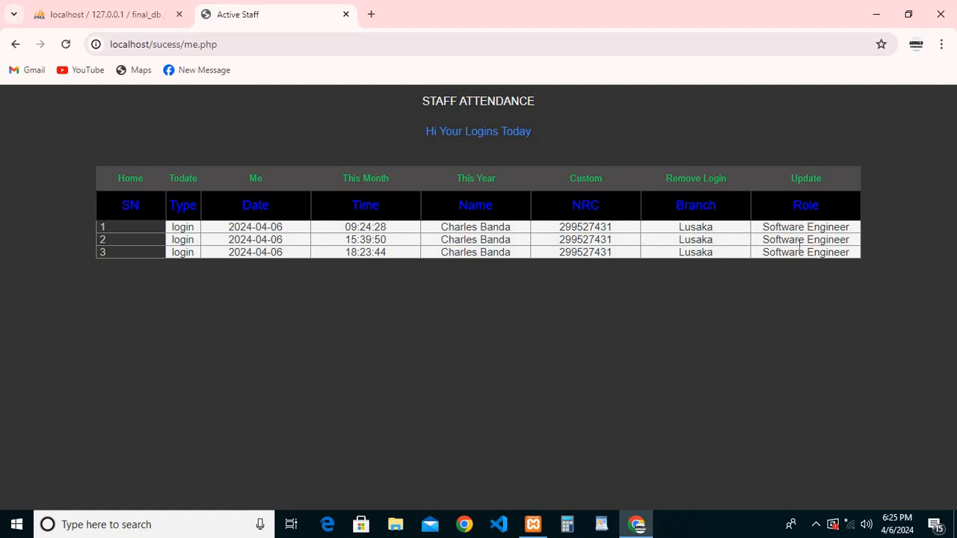
{"action": "mouse_move", "coordinate": [290, 234]}
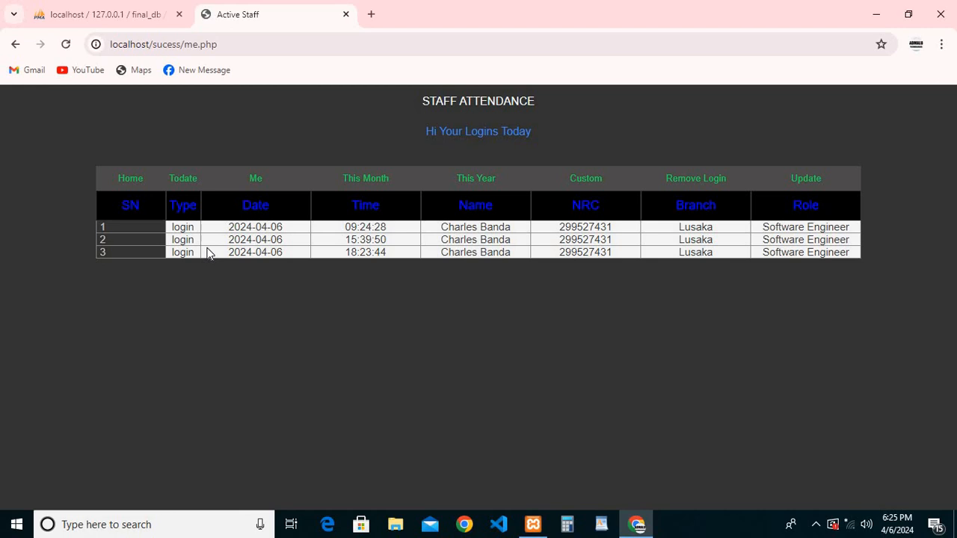
{"action": "mouse_move", "coordinate": [255, 178]}
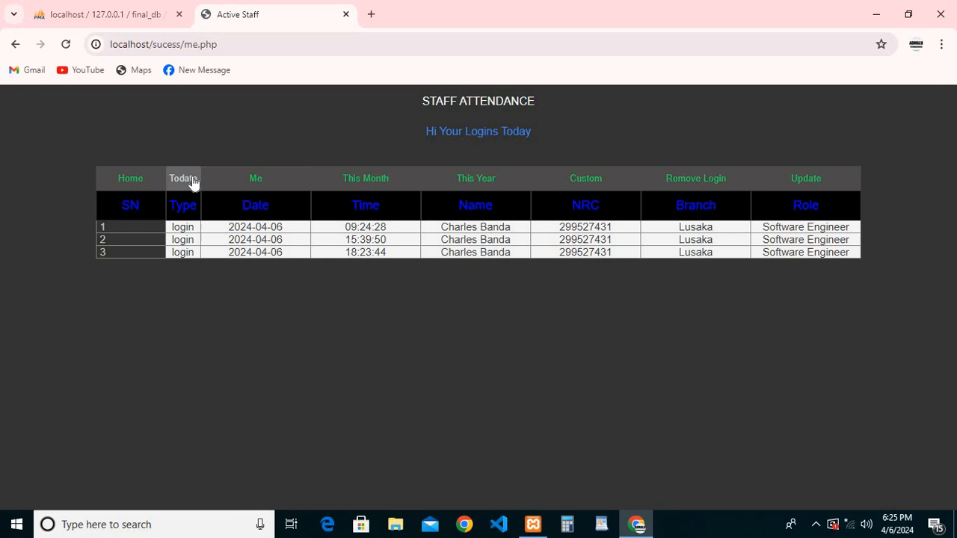
{"action": "left_click", "coordinate": [182, 178]}
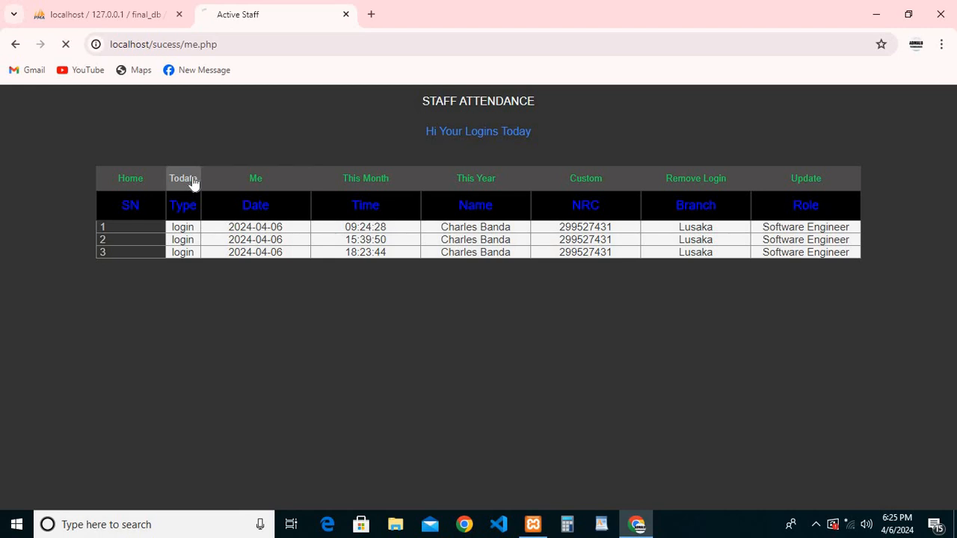
Load 'Your Logins Todate' with 18 entries from 2024-04-03 to 2024-04-06
{"action": "left_click", "coordinate": [182, 178]}
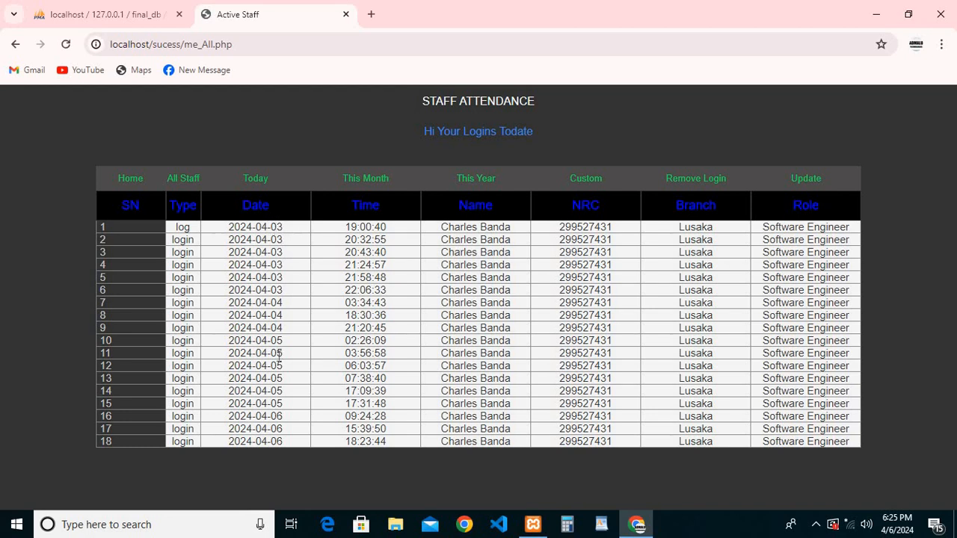
{"action": "mouse_move", "coordinate": [278, 434]}
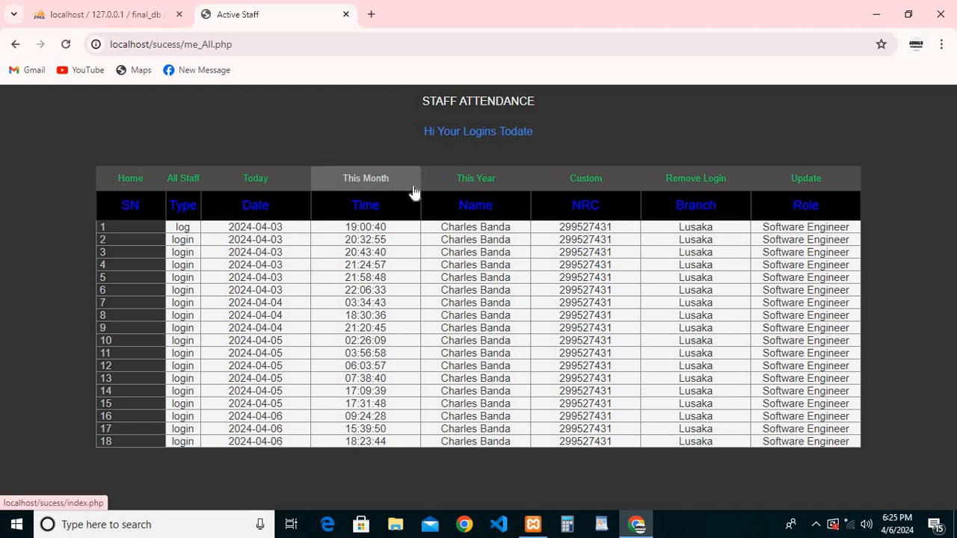
{"action": "mouse_move", "coordinate": [550, 204]}
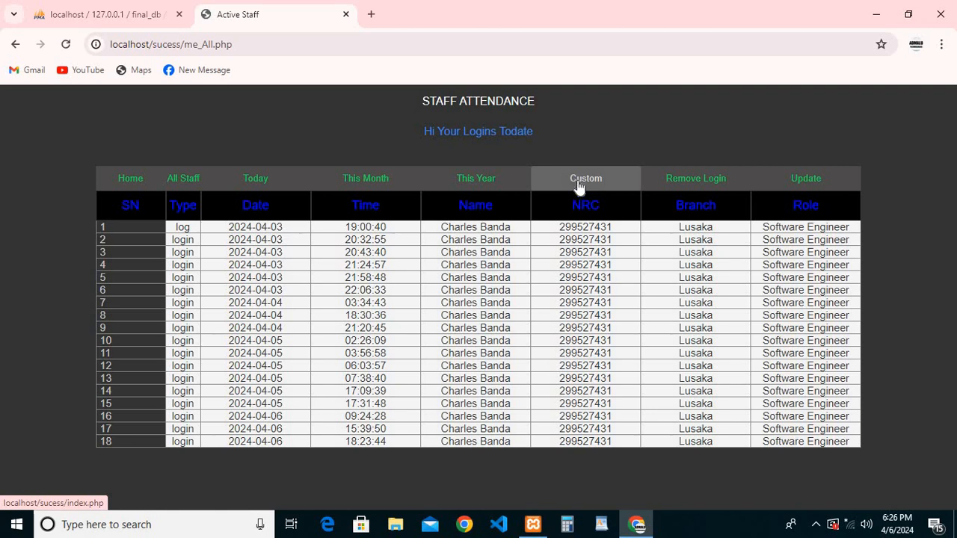
{"action": "mouse_move", "coordinate": [523, 290]}
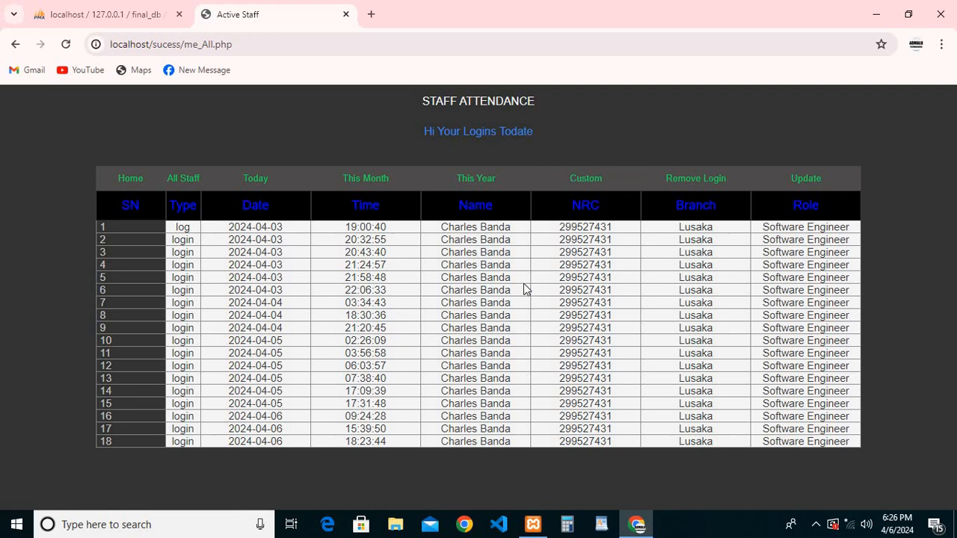
{"action": "mouse_move", "coordinate": [255, 178]}
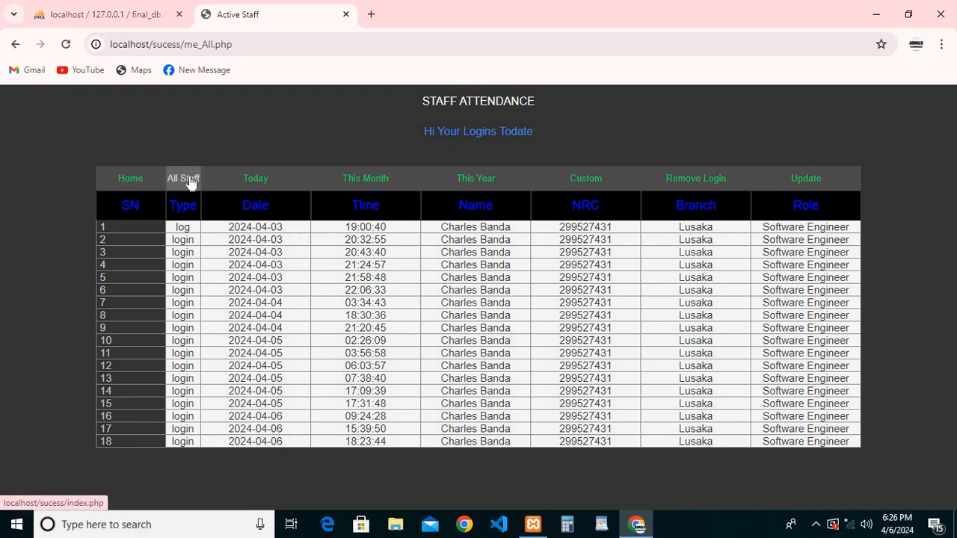
Open the All Staff page listing every employee's logins since 2024-04-03
{"action": "left_click", "coordinate": [182, 178]}
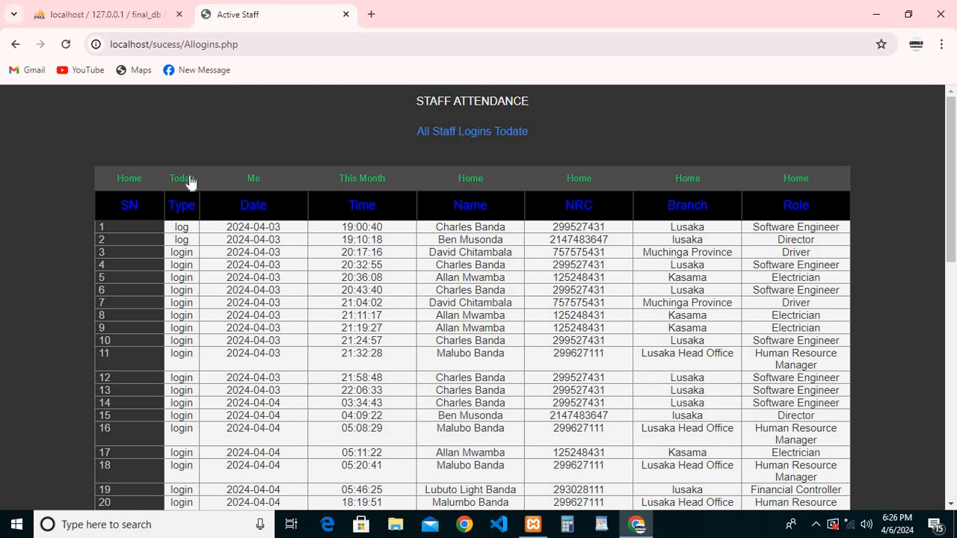
{"action": "mouse_move", "coordinate": [306, 374]}
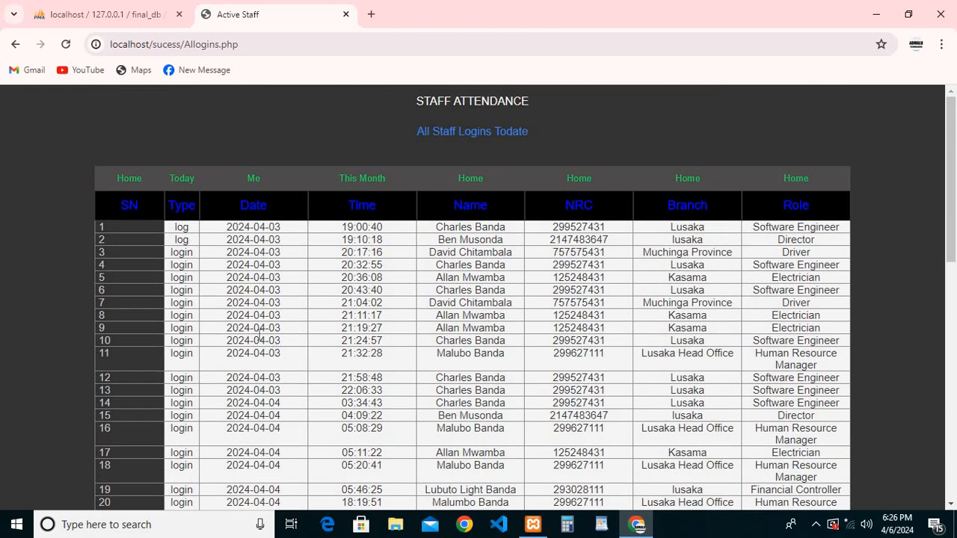
{"action": "mouse_move", "coordinate": [215, 256]}
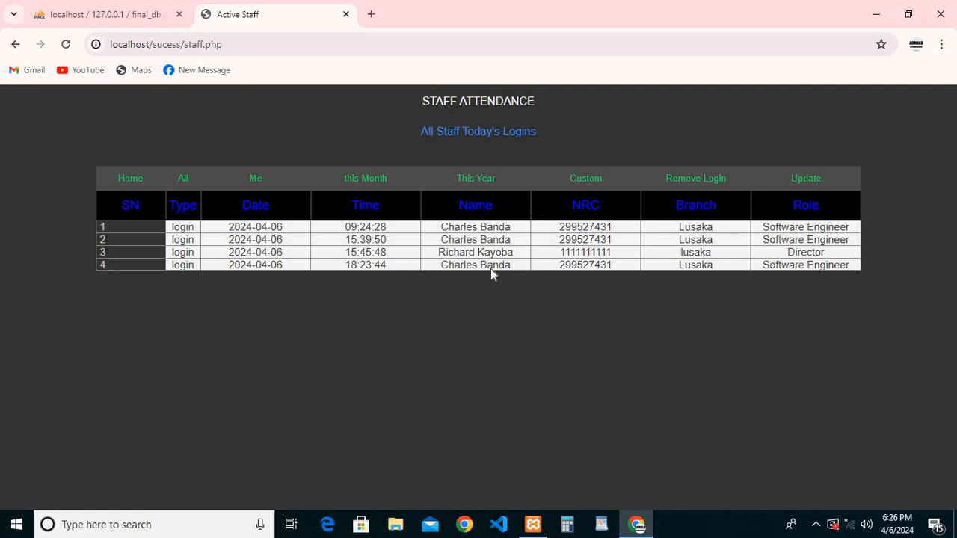
{"action": "mouse_move", "coordinate": [475, 257]}
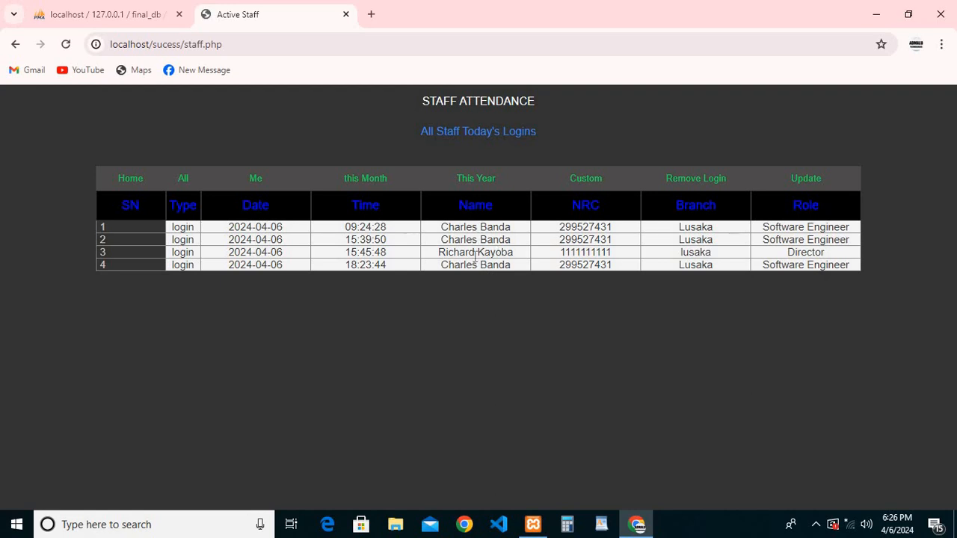
{"action": "mouse_move", "coordinate": [497, 280]}
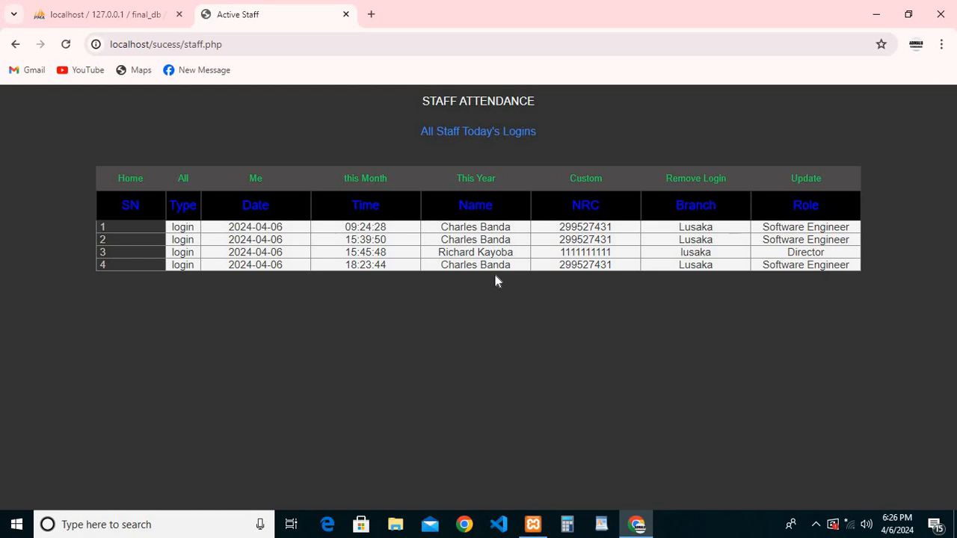
{"action": "mouse_move", "coordinate": [291, 249]}
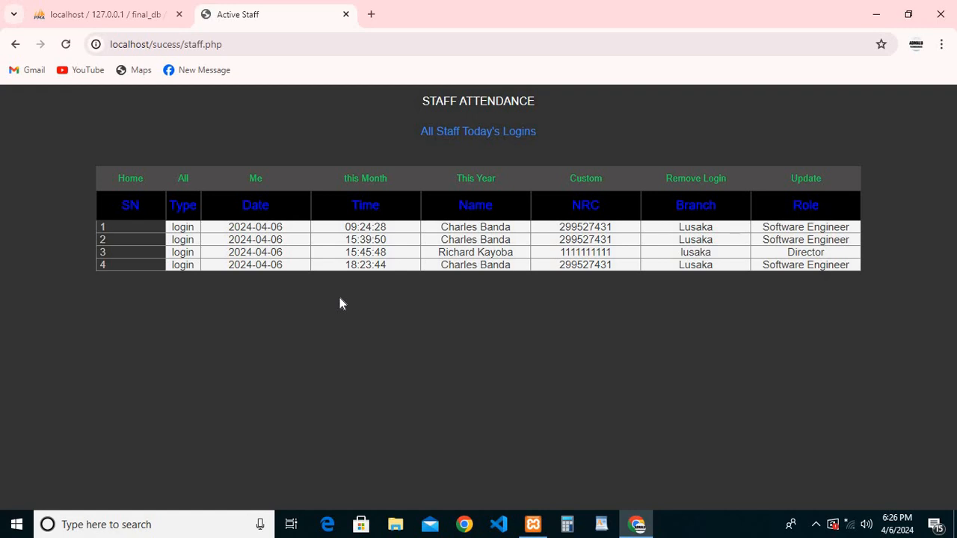
{"action": "mouse_move", "coordinate": [337, 299]}
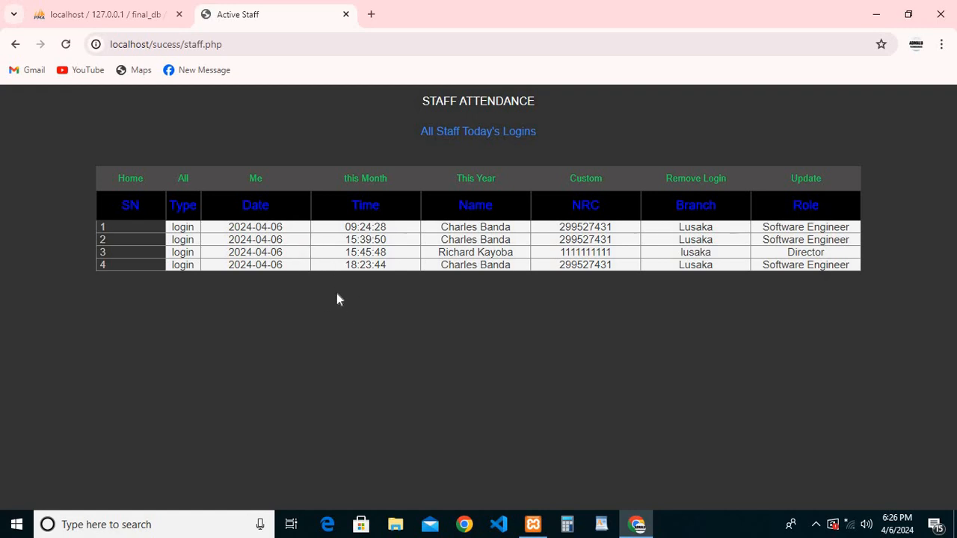
{"action": "mouse_move", "coordinate": [310, 260]}
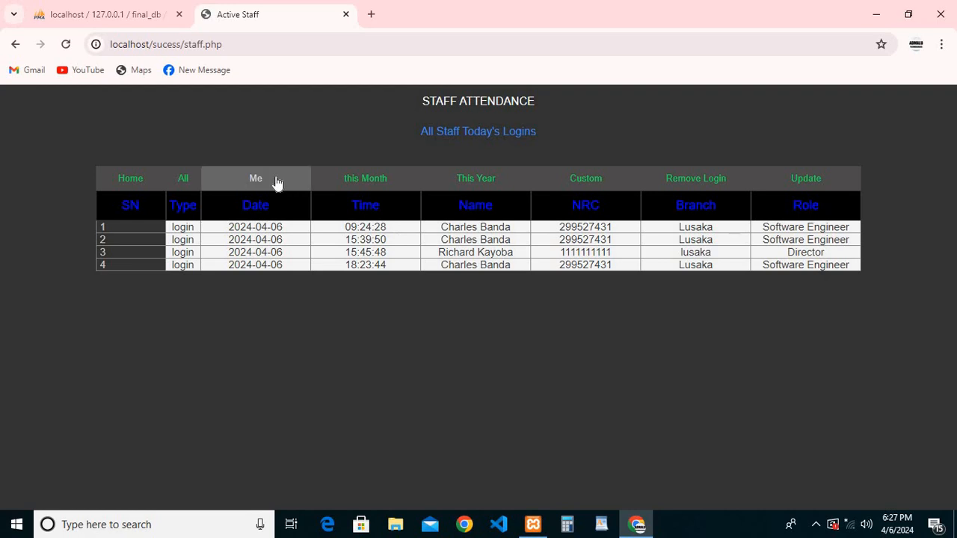
{"action": "mouse_move", "coordinate": [318, 241]}
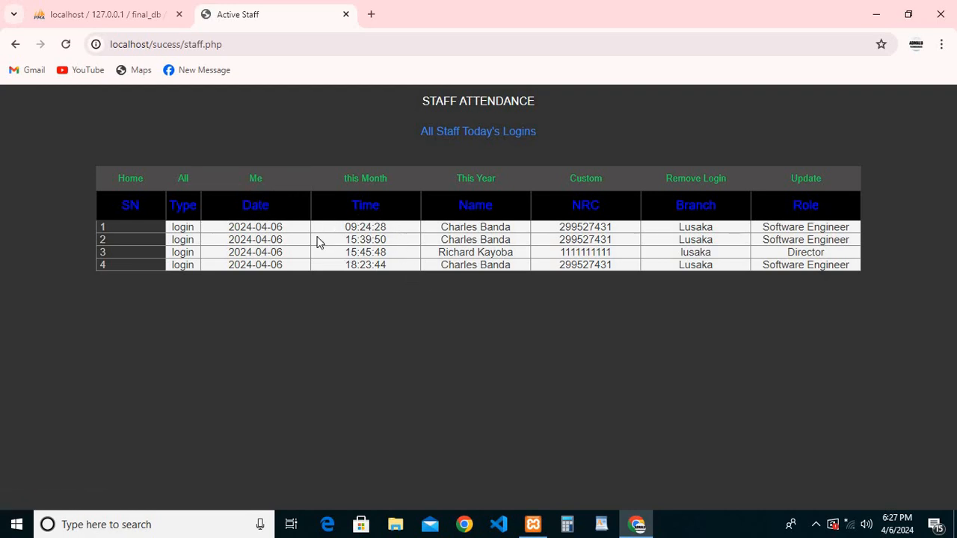